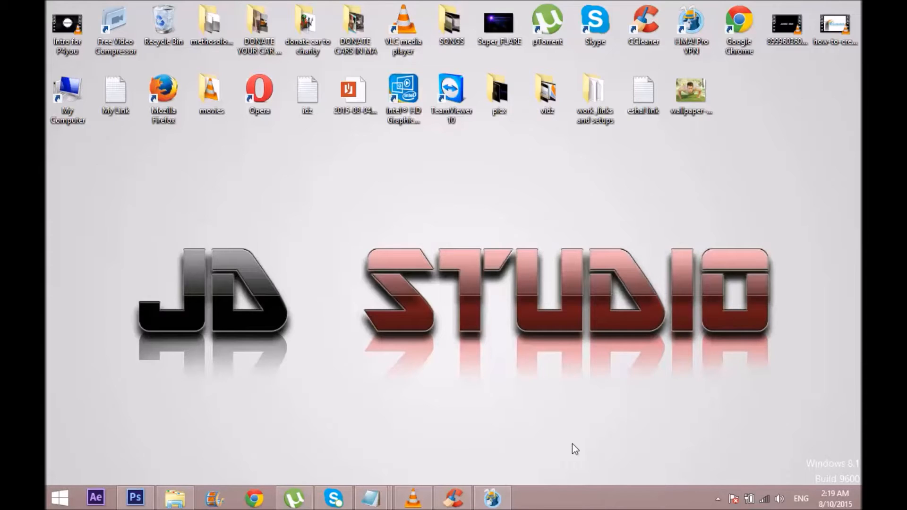
mouse_move(532, 376)
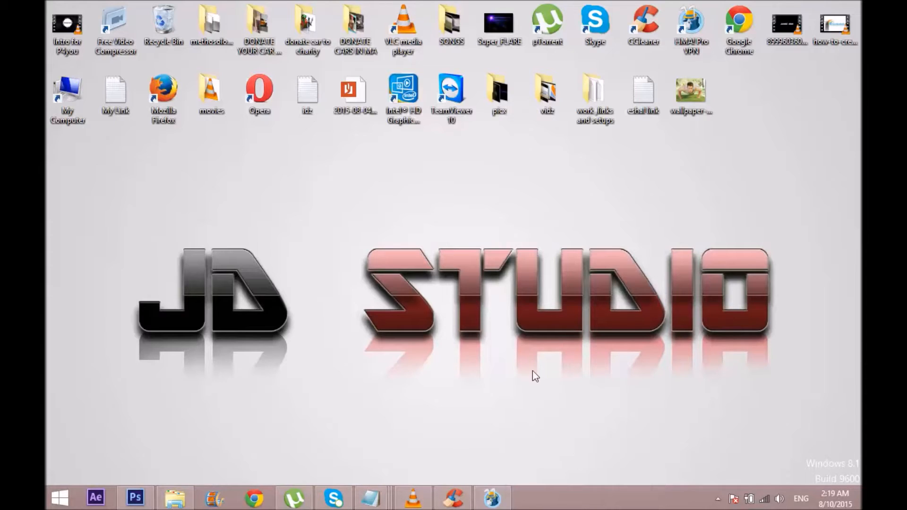
mouse_move(608, 304)
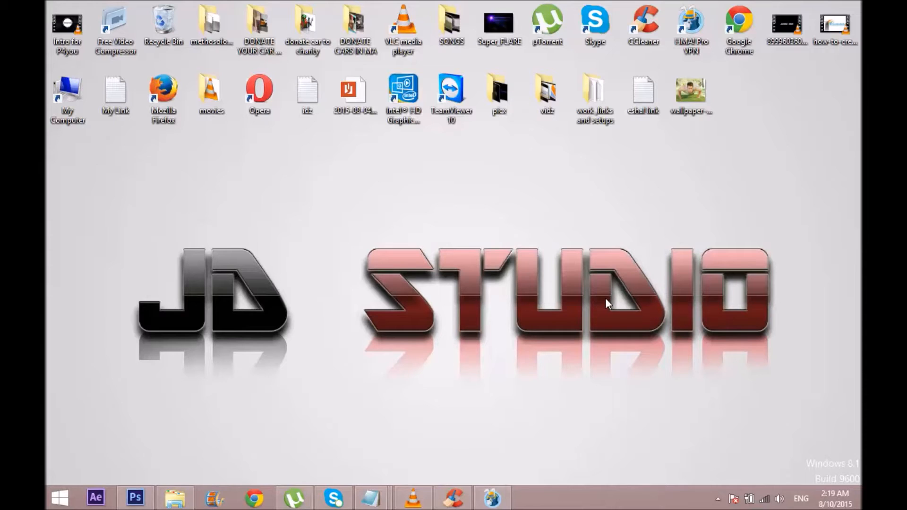
mouse_move(637, 199)
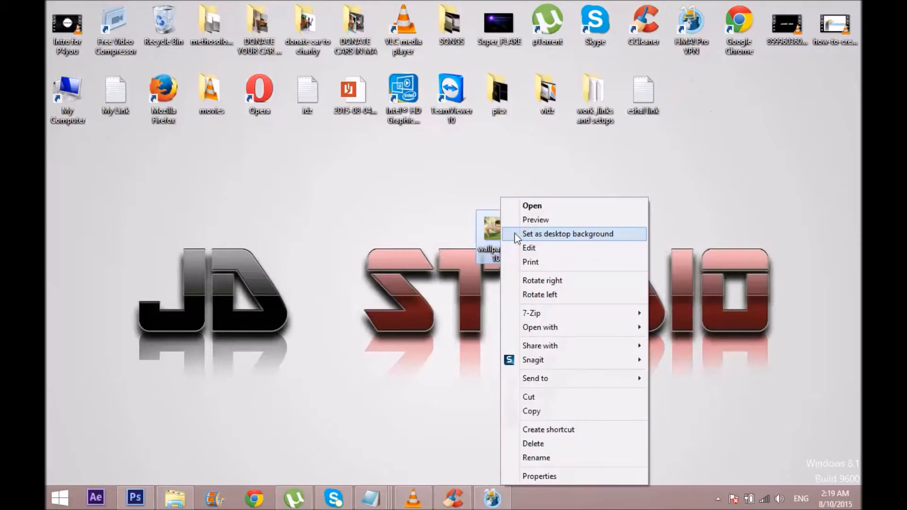
Preview wallpaper-771047 in Windows Photo Gallery from the context menu
click(531, 205)
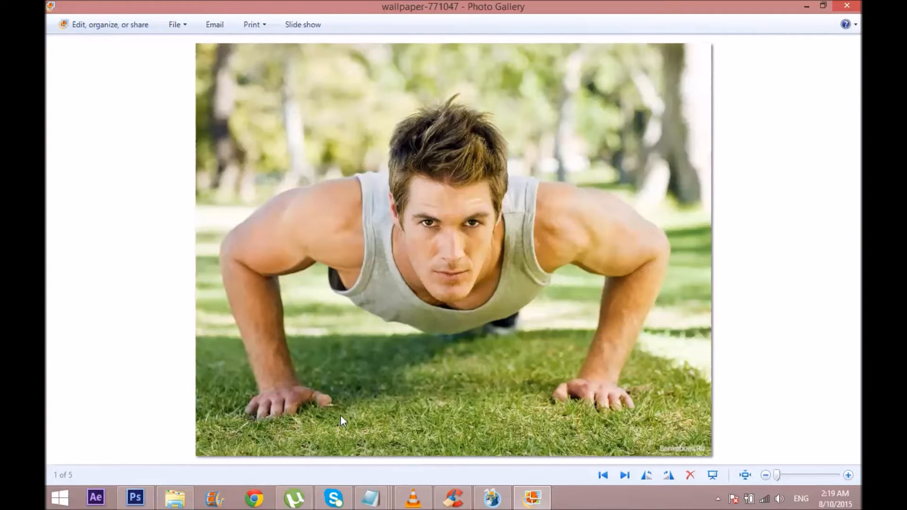
mouse_move(271, 392)
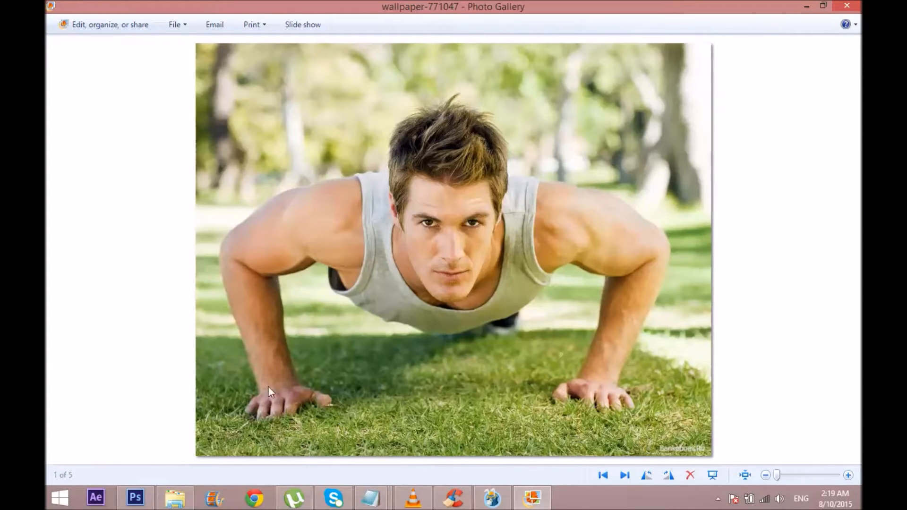
mouse_move(503, 410)
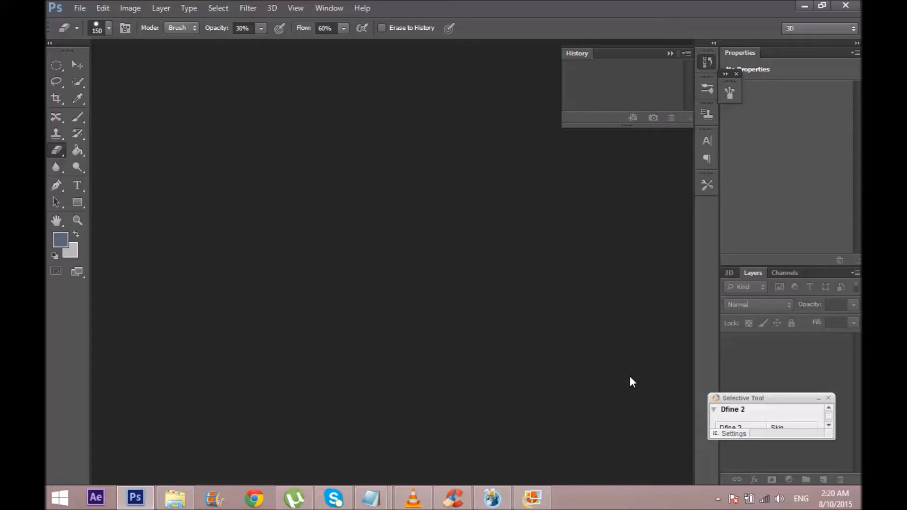
mouse_move(637, 368)
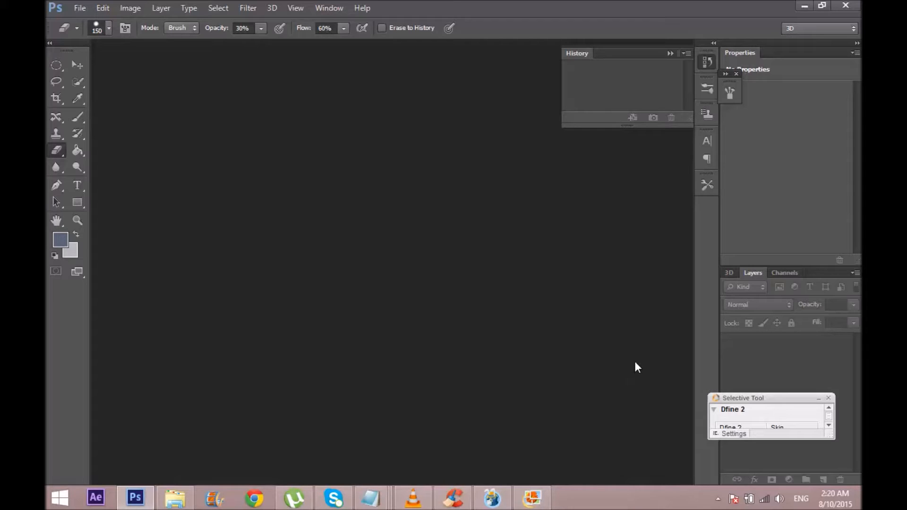
mouse_move(656, 433)
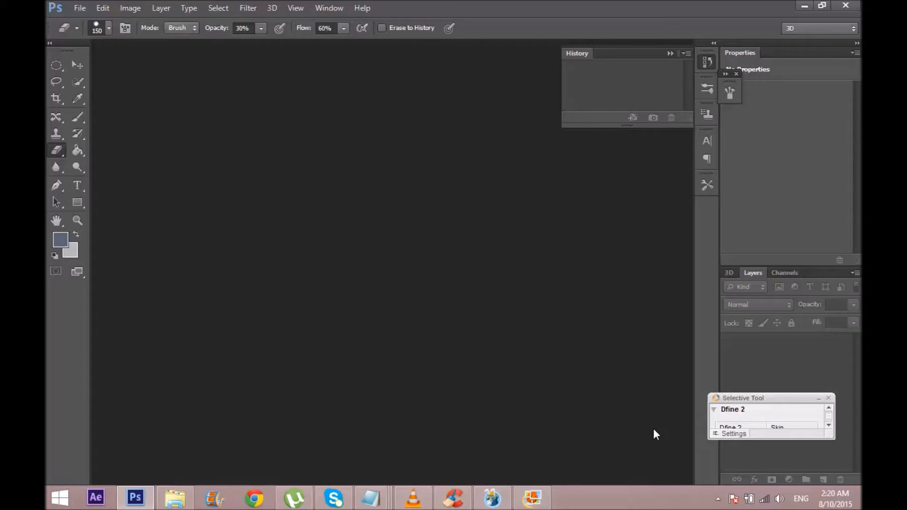
mouse_move(663, 456)
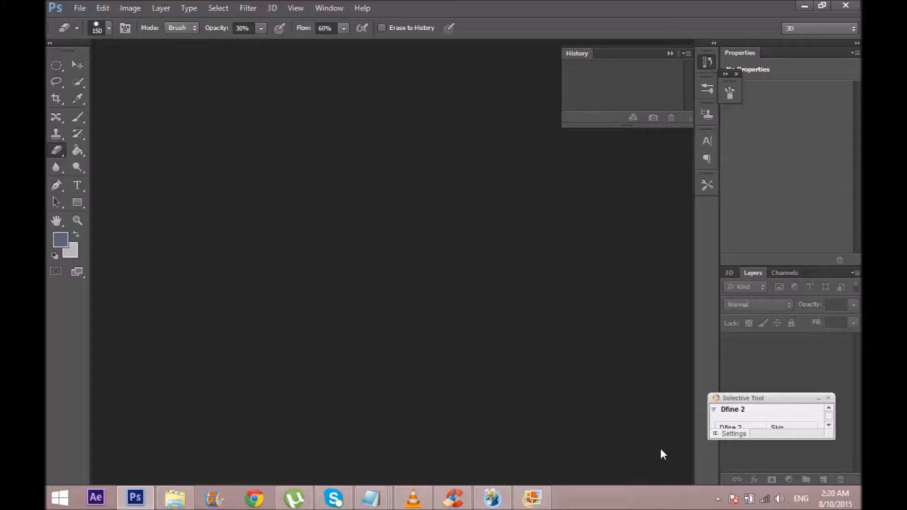
mouse_move(649, 454)
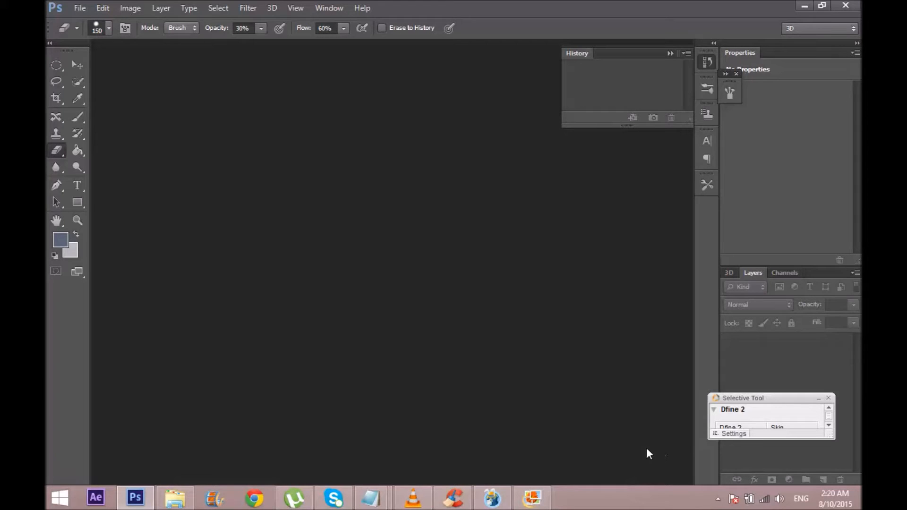
Minimize the empty Photoshop window from the taskbar to show the desktop
click(136, 498)
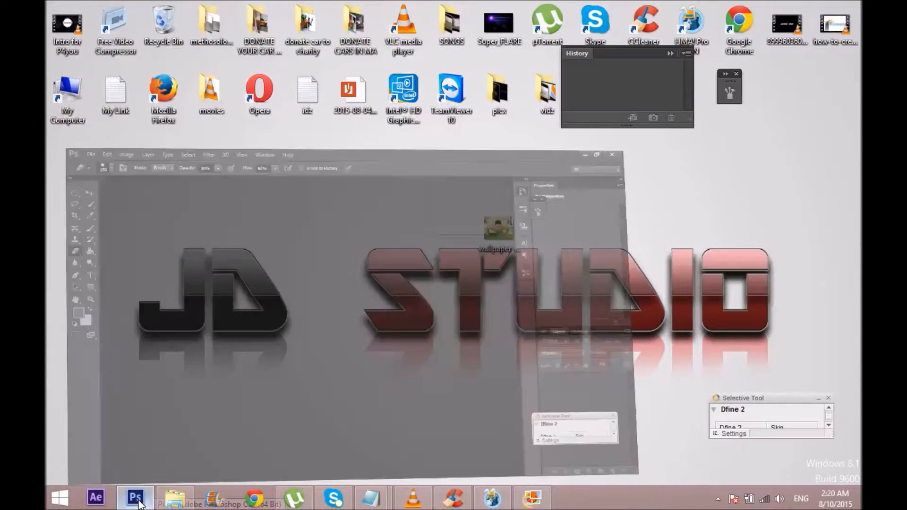
Drag wallpaper-771047.jpg onto the Photoshop taskbar button and drop it in to open it
click(136, 497)
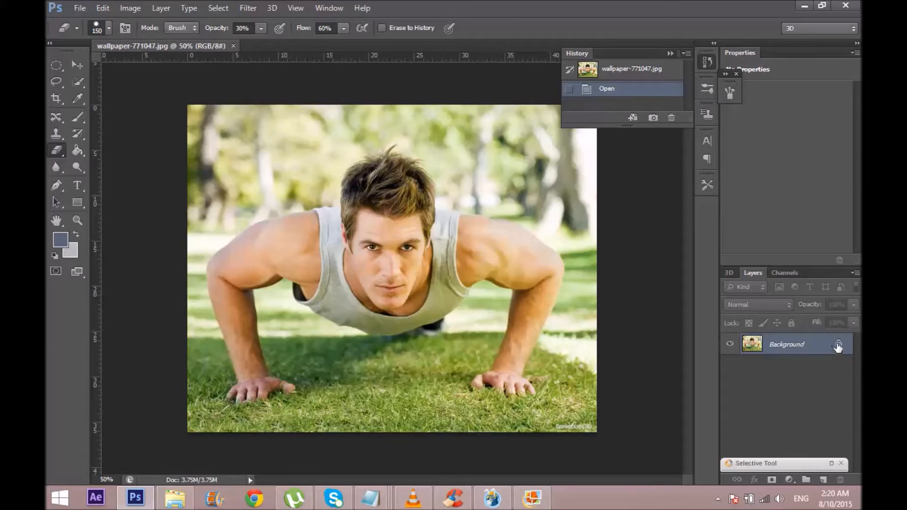
mouse_move(839, 344)
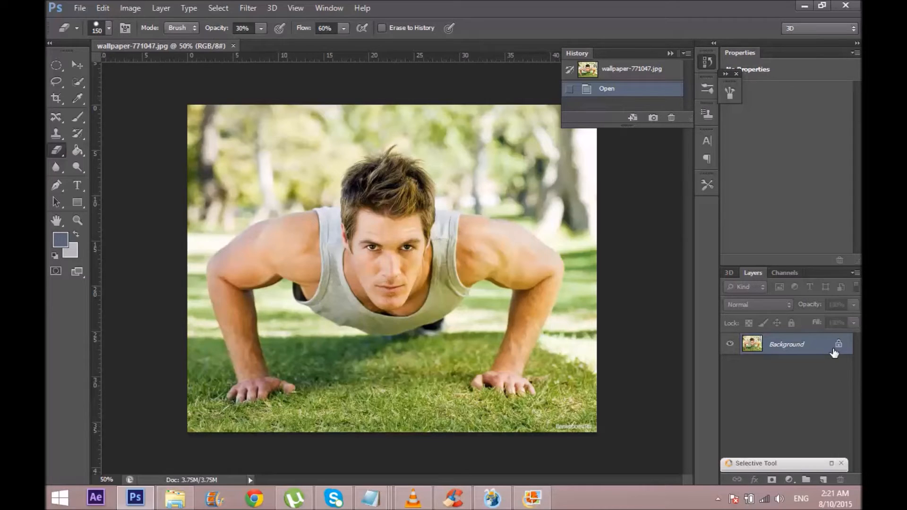
Duplicate the Background layer to create 'Background copy'
right_click(786, 344)
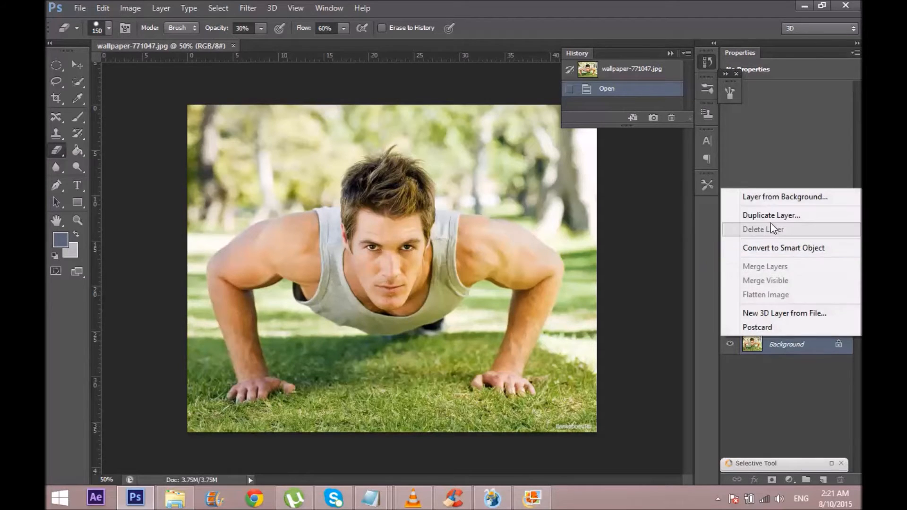
click(771, 215)
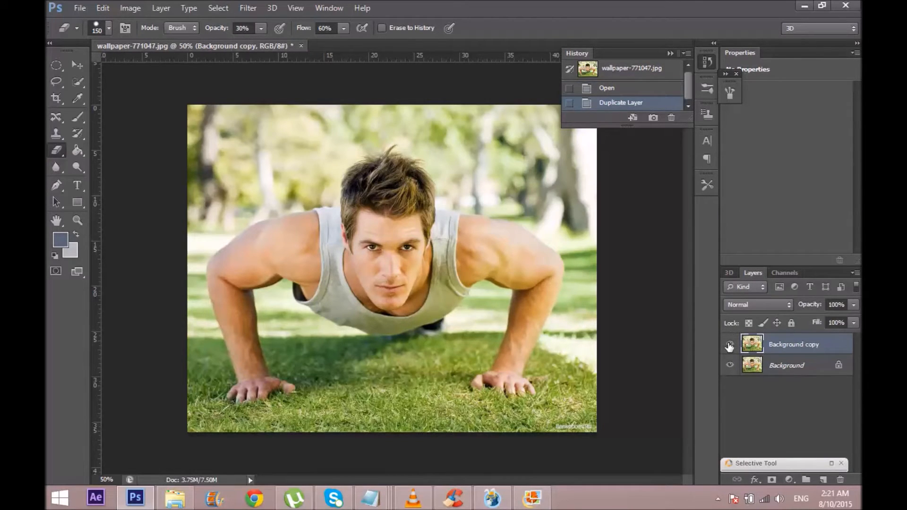
click(729, 344)
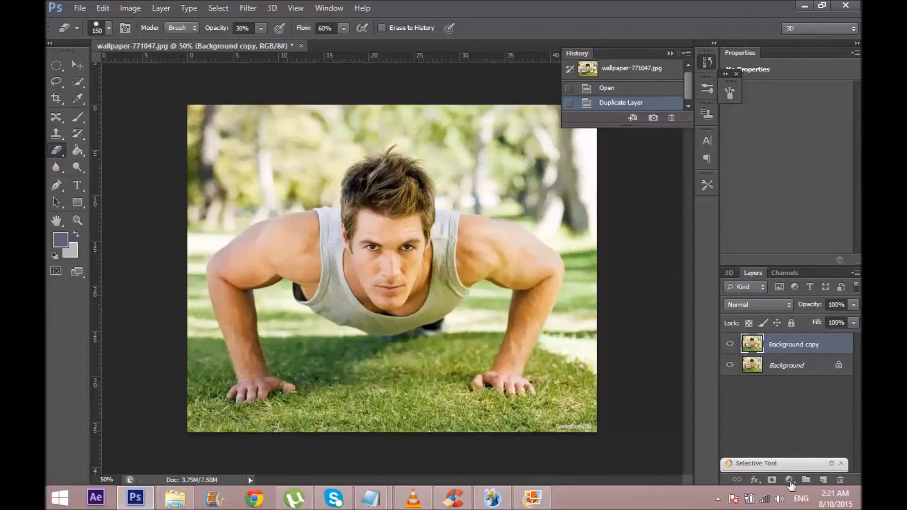
Add a Levels layer with Green channel white input 152, then switch to Paint Bucket for the mask
click(788, 479)
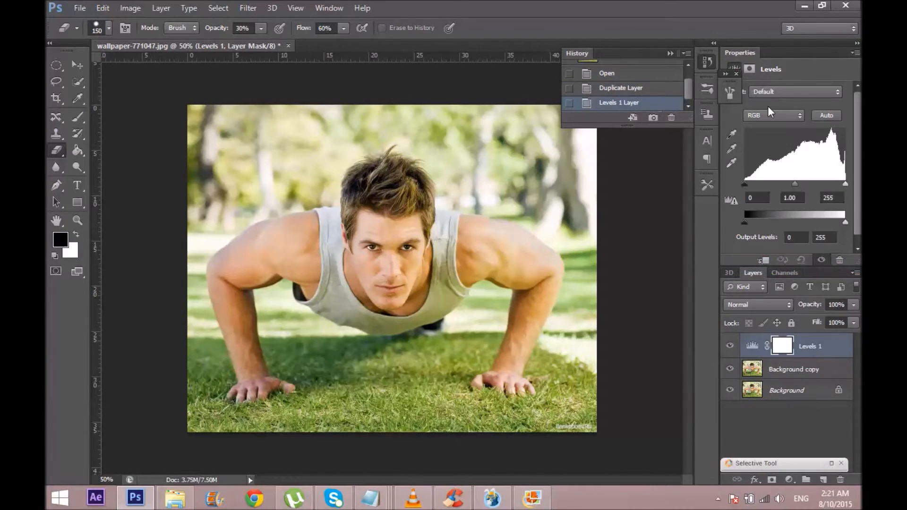
click(773, 115)
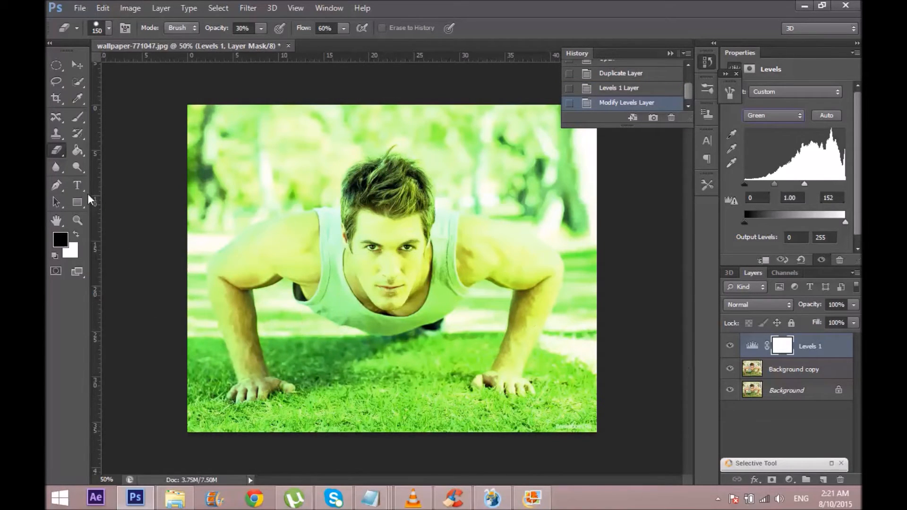
click(77, 149)
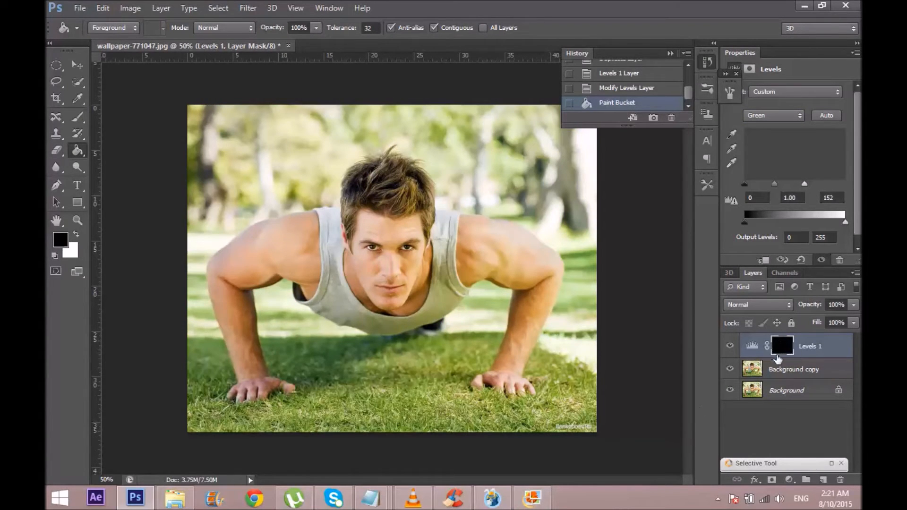
click(56, 150)
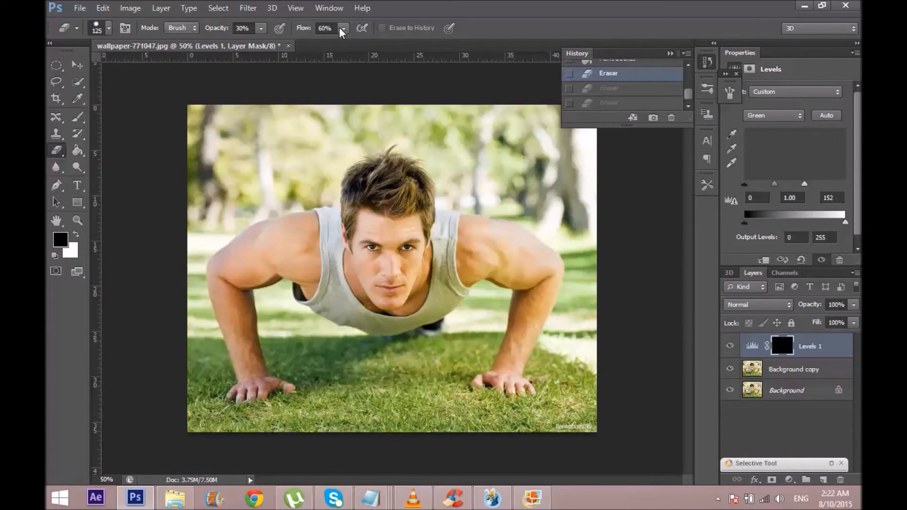
mouse_move(333, 28)
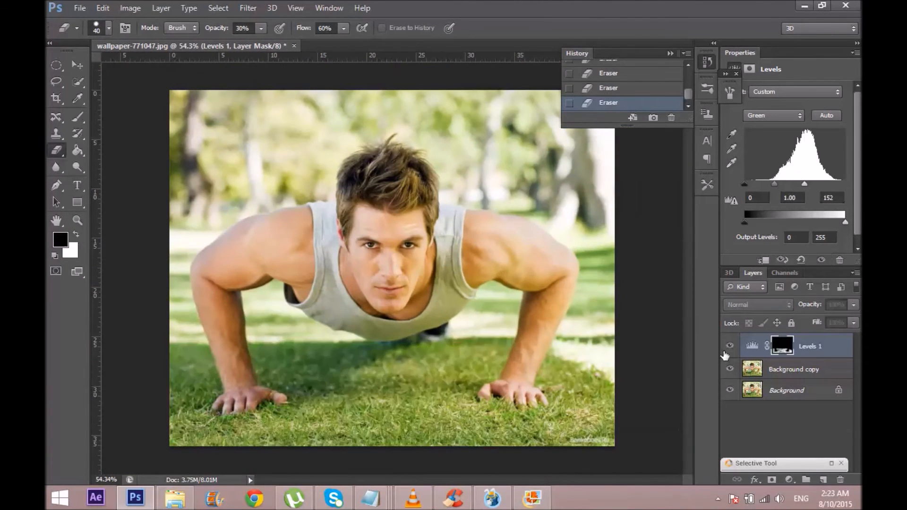
Toggle the Levels 1 layer visibility to compare the greener grass
click(729, 346)
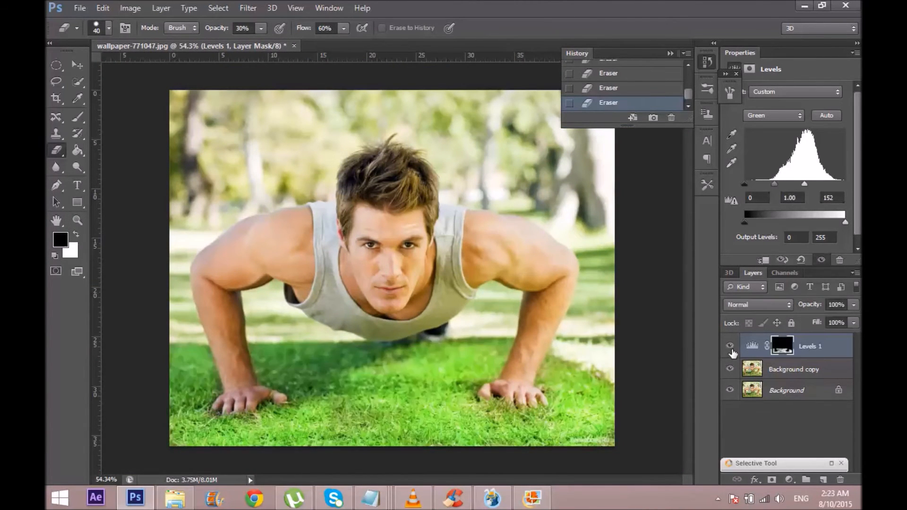